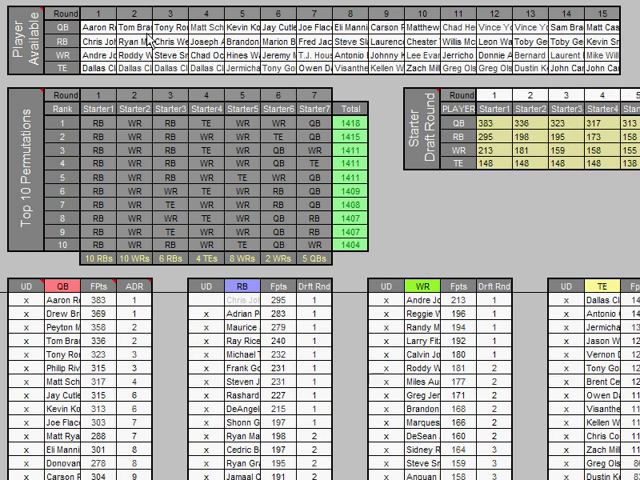
{"action": "mouse_move", "coordinate": [310, 28]}
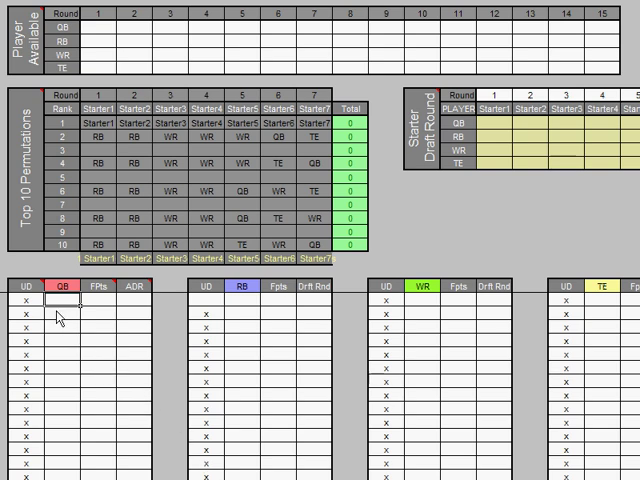
Step: Enter test quarterbacks Bubba Smith (375 points, ADR 1) and Aaron Rodgers into the planner
{"action": "type", "text": "Aaron R"}
{"action": "left_click", "coordinate": [98, 299]}
{"action": "type", "text": "380"}
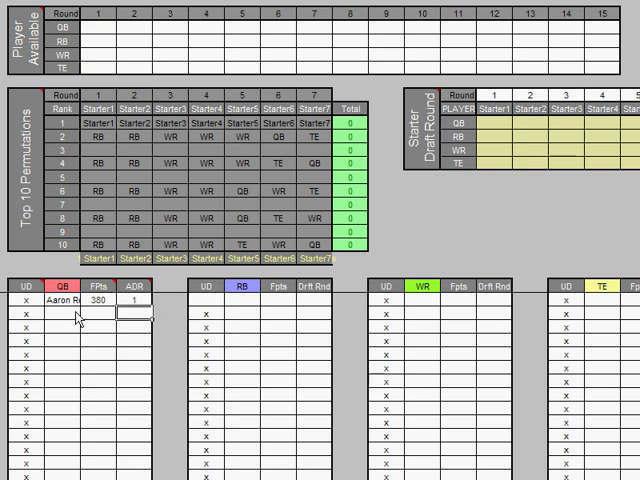
{"action": "type", "text": "B"}
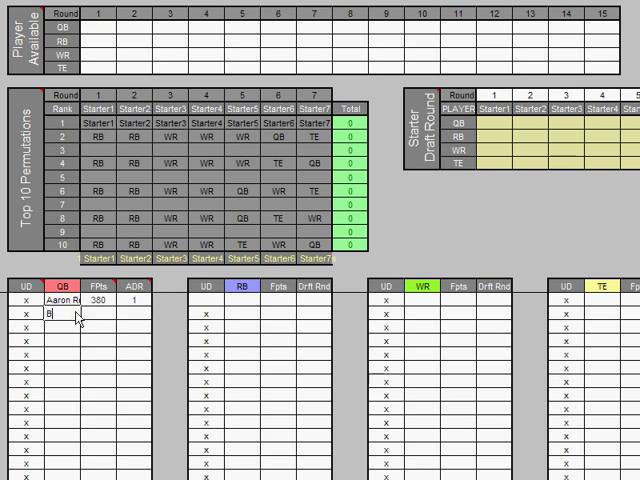
{"action": "type", "text": "Bubba Smith"}
{"action": "left_click", "coordinate": [98, 313]}
{"action": "type", "text": "375"}
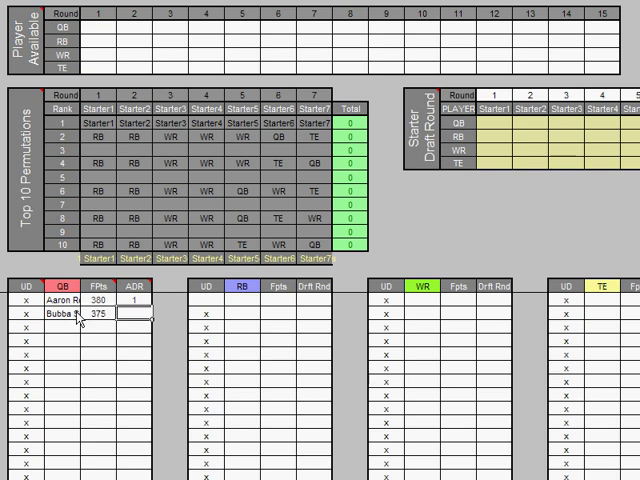
{"action": "type", "text": "1"}
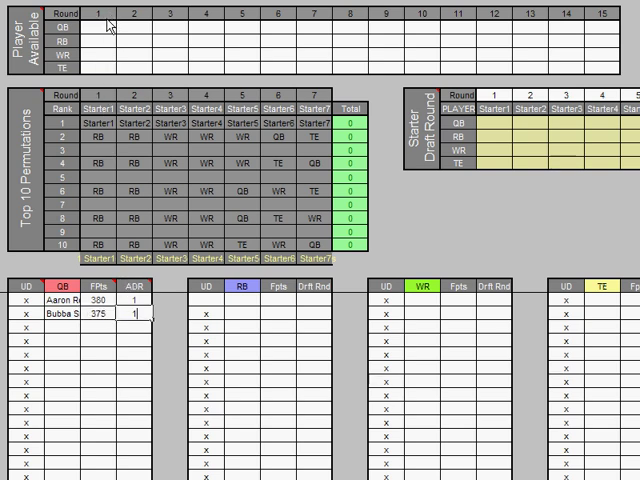
{"action": "type", "text": "Bu"}
{"action": "left_click", "coordinate": [98, 27]}
{"action": "type", "text": "Aarno"}
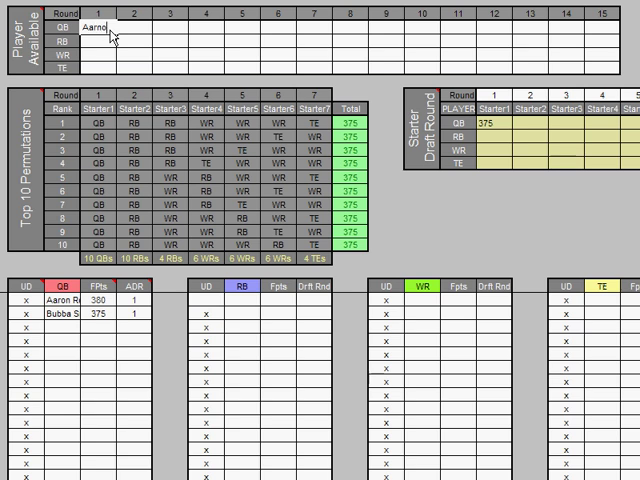
{"action": "type", "text": "Aaron Rodgers"}
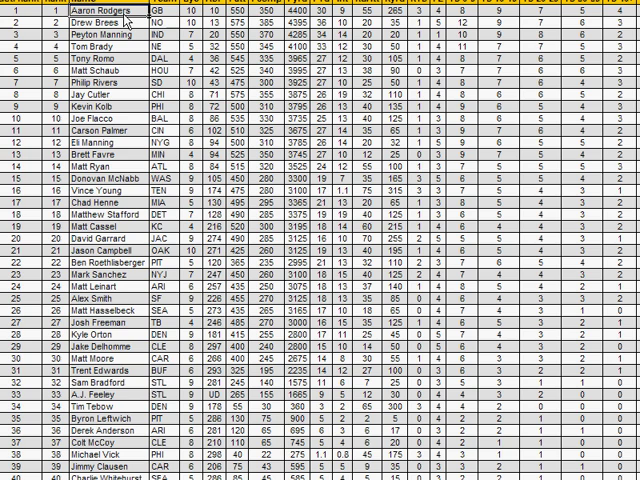
Step: Paste the ranked quarterback names into the planner's QB column as values only
{"action": "scroll", "scroll_direction": "down", "scroll_amount": 3}
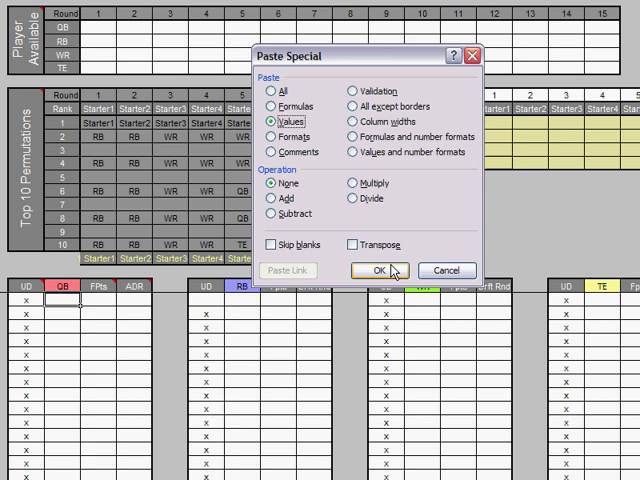
{"action": "left_click", "coordinate": [383, 270]}
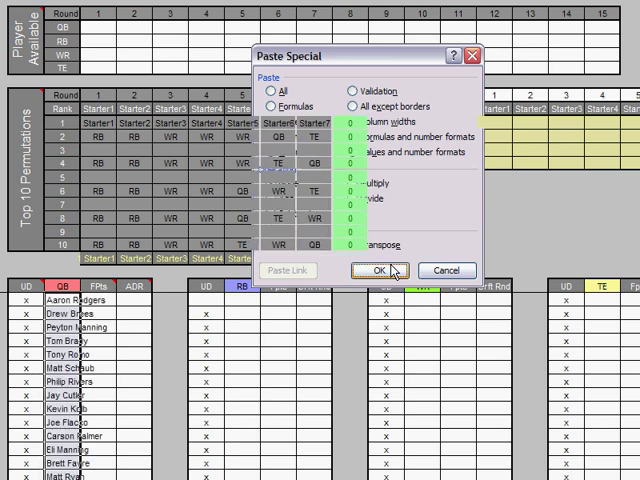
{"action": "left_click", "coordinate": [396, 270]}
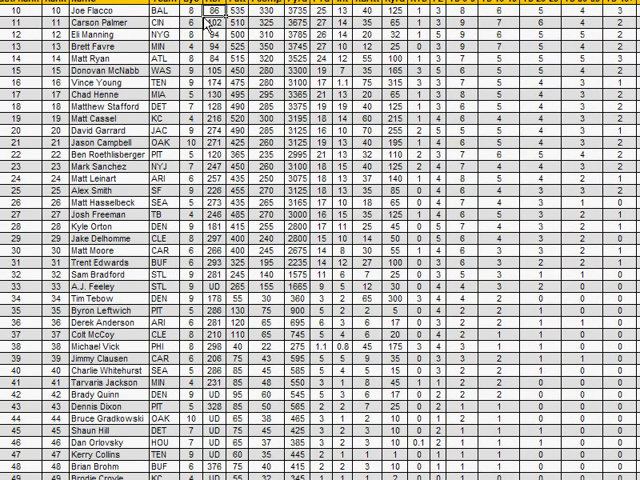
Step: Apply the plain Number format to the rankings column
{"action": "scroll", "scroll_direction": "up", "scroll_amount": 3}
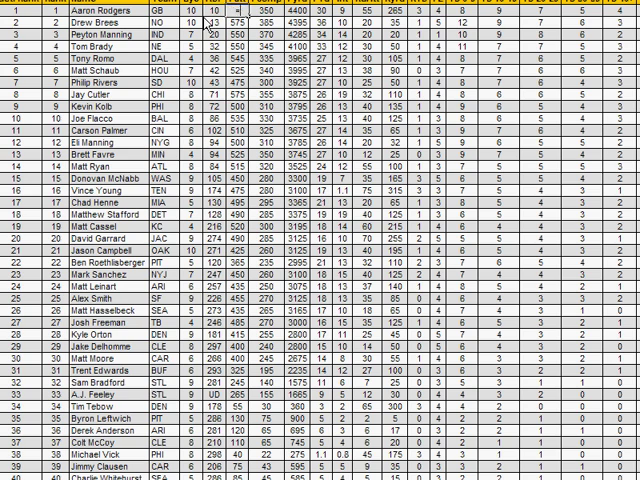
{"action": "left_click", "coordinate": [190, 14]}
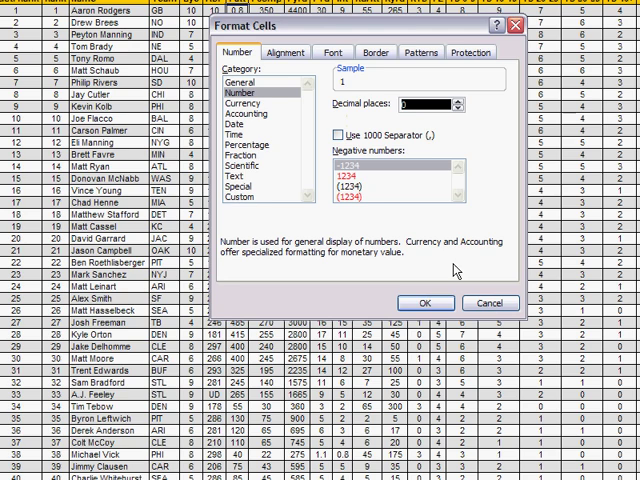
{"action": "left_click", "coordinate": [426, 302]}
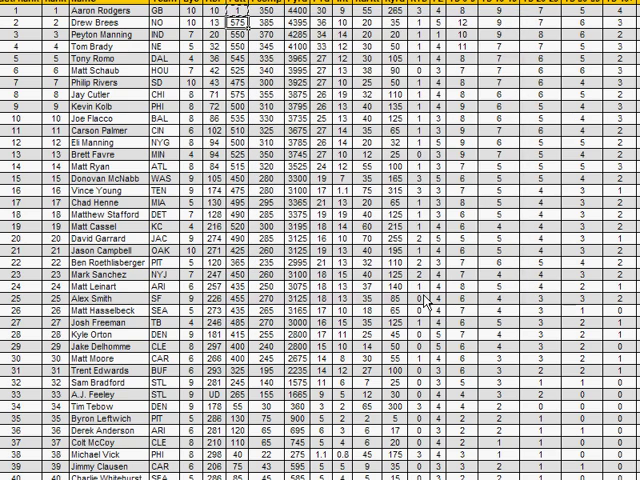
{"action": "scroll", "scroll_direction": "down", "scroll_amount": 3}
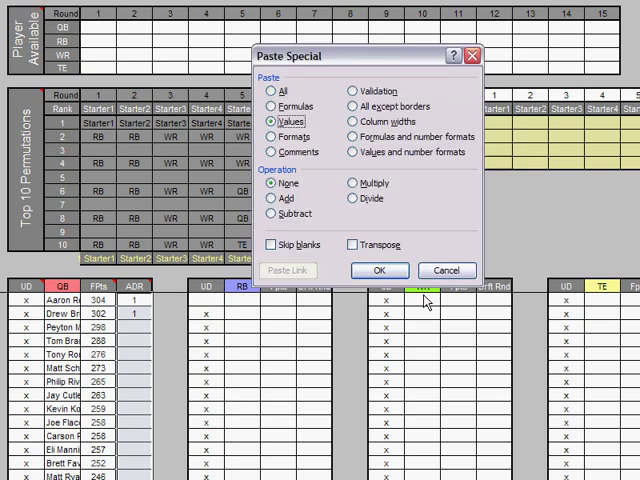
Step: Paste the average draft rounds beside each quarterback's points as values only
{"action": "left_click", "coordinate": [378, 270]}
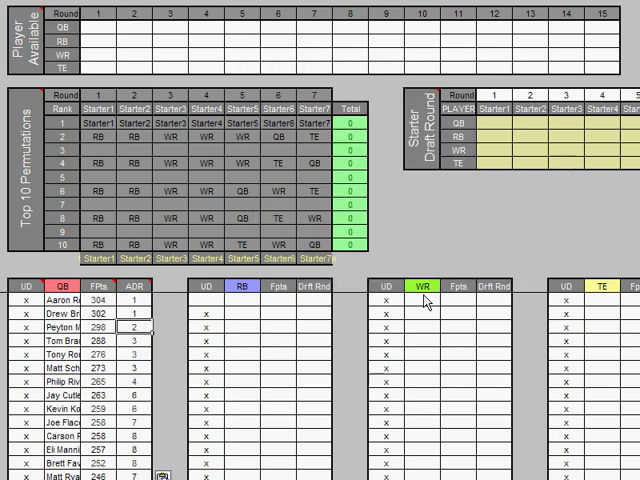